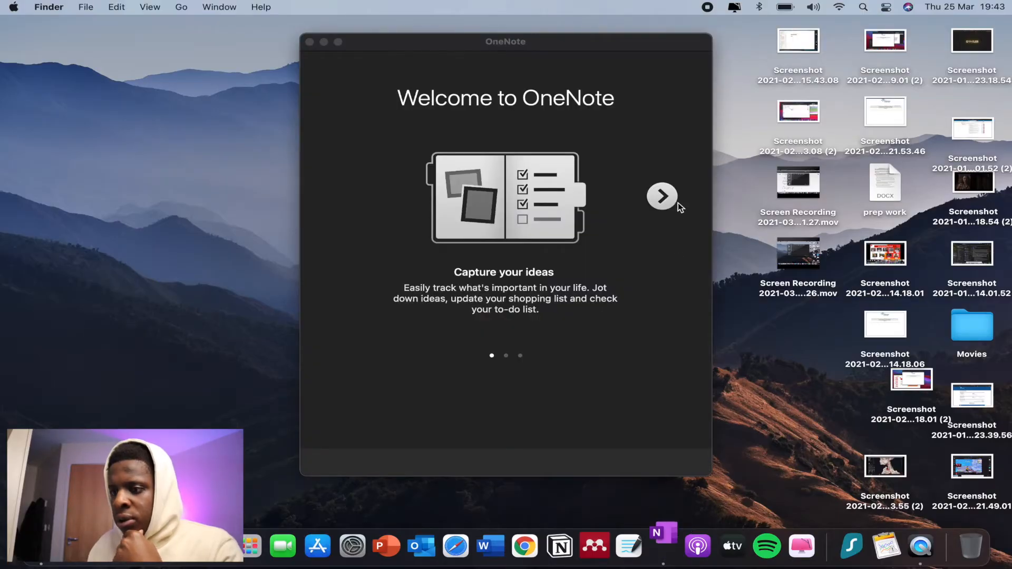
Finish the welcome slides and enter the OneNote notebook workspace
{"action": "left_click", "coordinate": [661, 196]}
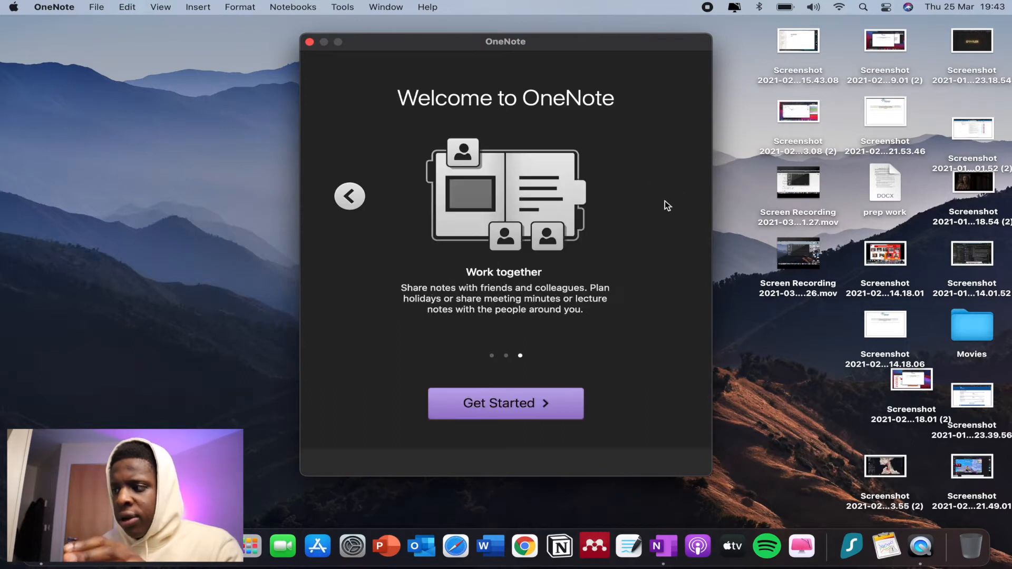
{"action": "left_click", "coordinate": [506, 402]}
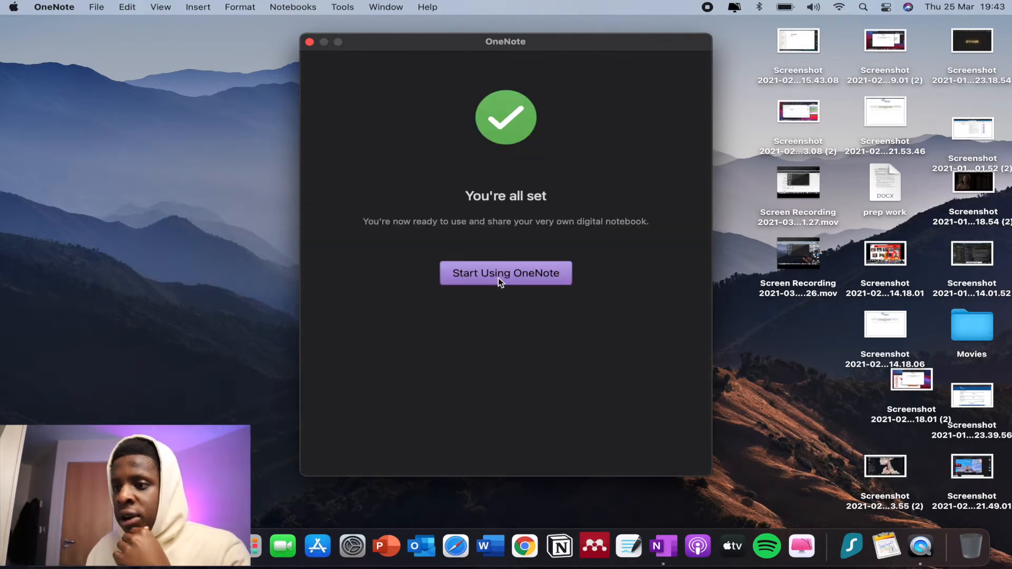
{"action": "left_click", "coordinate": [505, 273]}
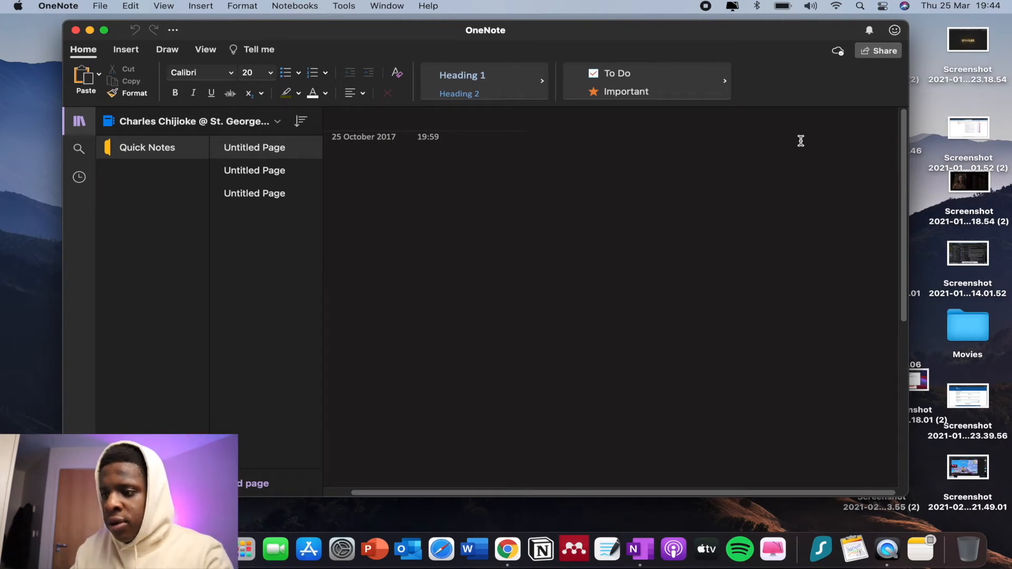
Title the Quick Notes page Physiology and add a 'helo' note placed lower on the page
{"action": "type", "text": "Physiology"}
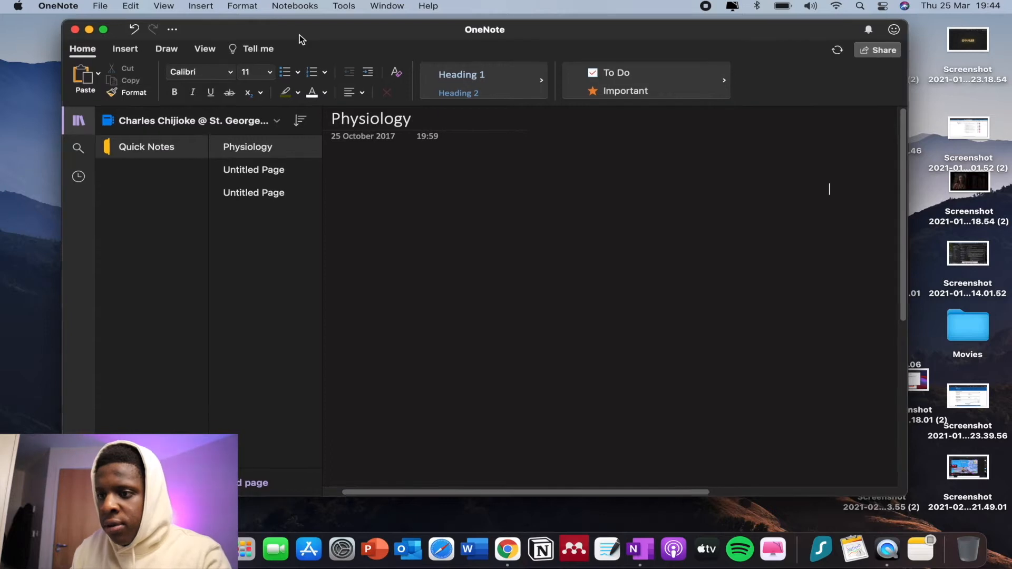
{"action": "left_click", "coordinate": [104, 29]}
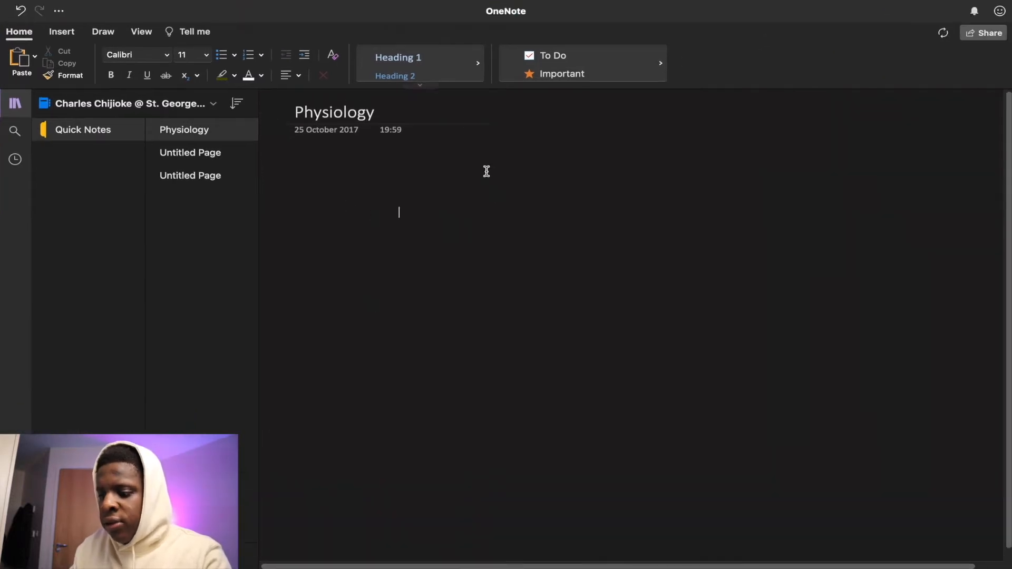
{"action": "type", "text": "helo"}
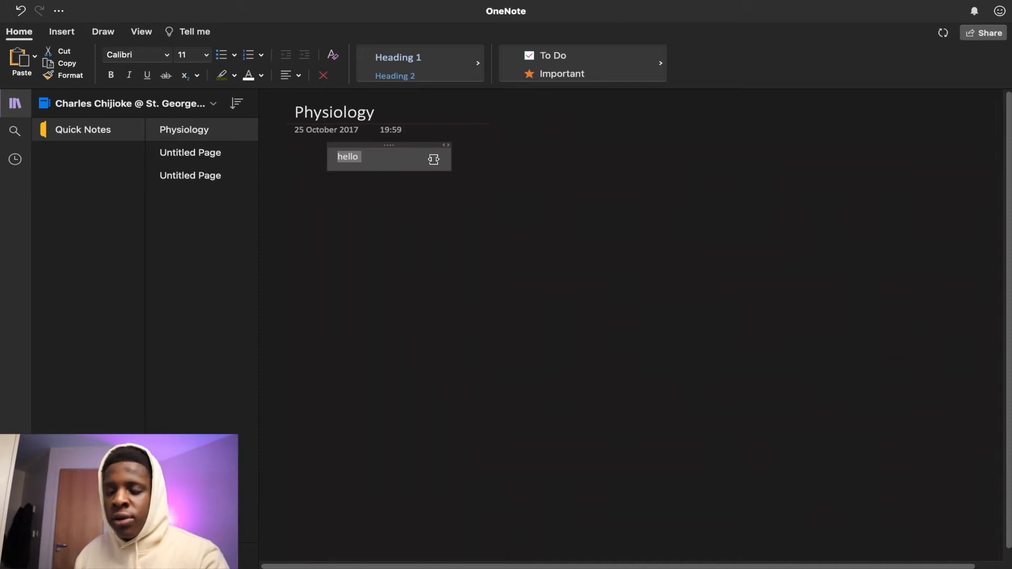
{"action": "left_click_drag", "start_coordinate": [388, 145], "coordinate": [396, 241]}
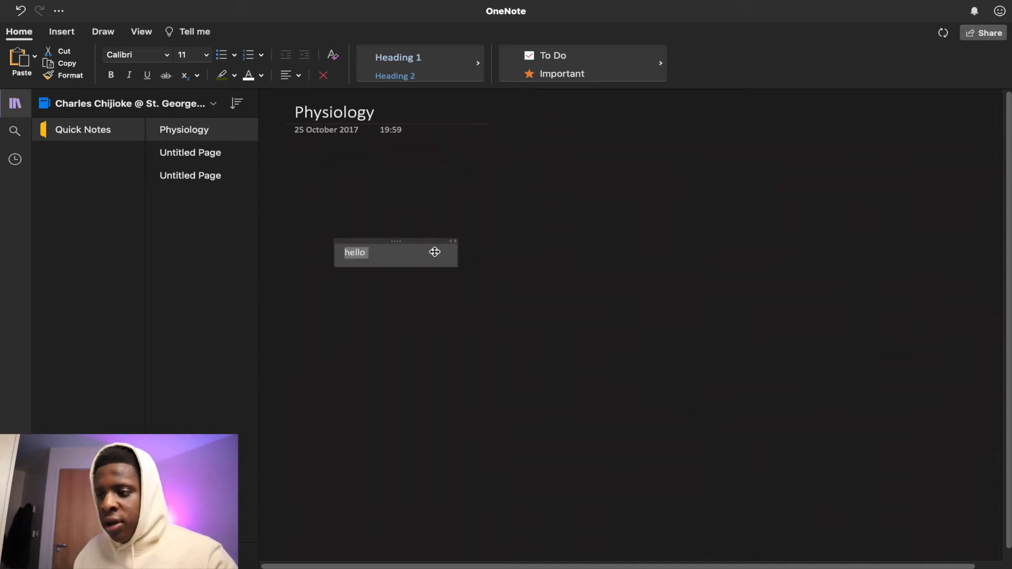
{"action": "left_click_drag", "start_coordinate": [434, 252], "coordinate": [399, 239]}
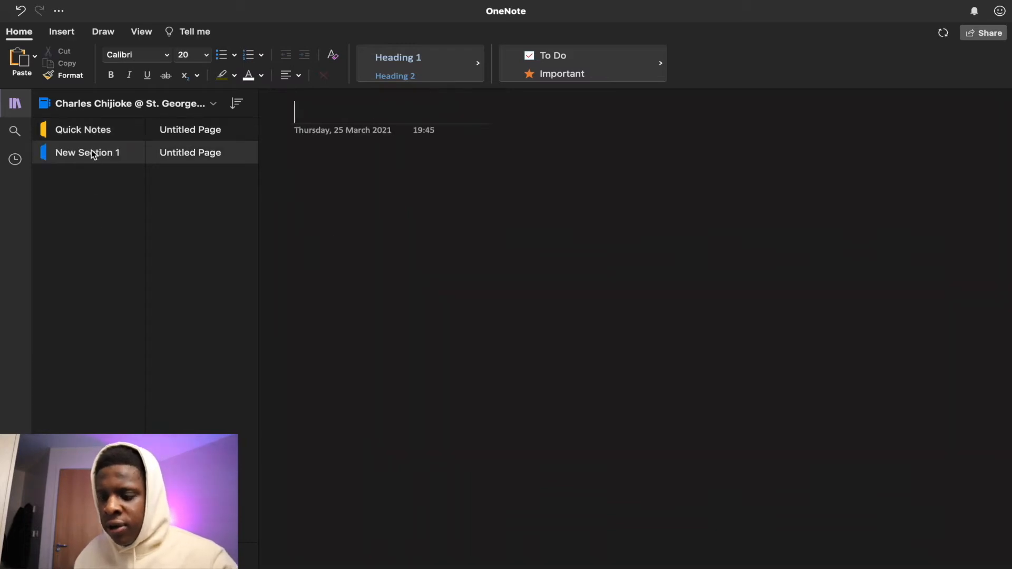
Rename New Section 1 to Week 1 and fill it with four pages, one titled anatomy
{"action": "double_click", "coordinate": [87, 152]}
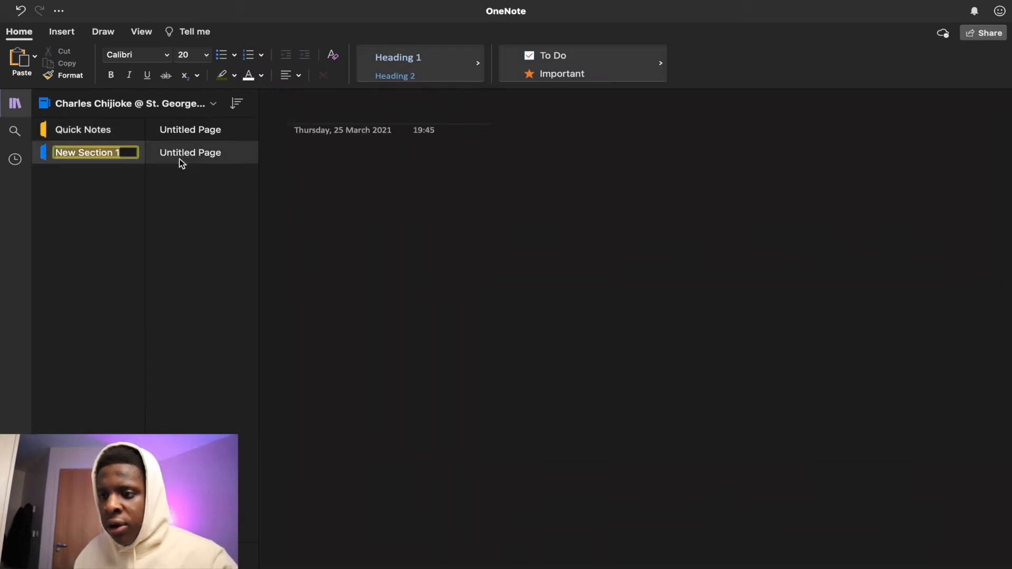
{"action": "right_click", "coordinate": [190, 152]}
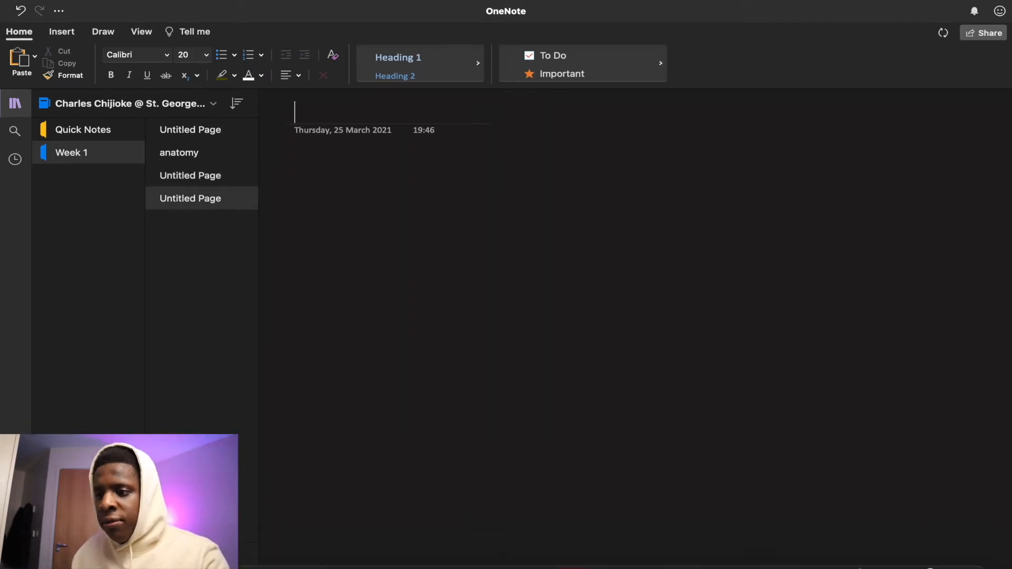
{"action": "left_click", "coordinate": [189, 175]}
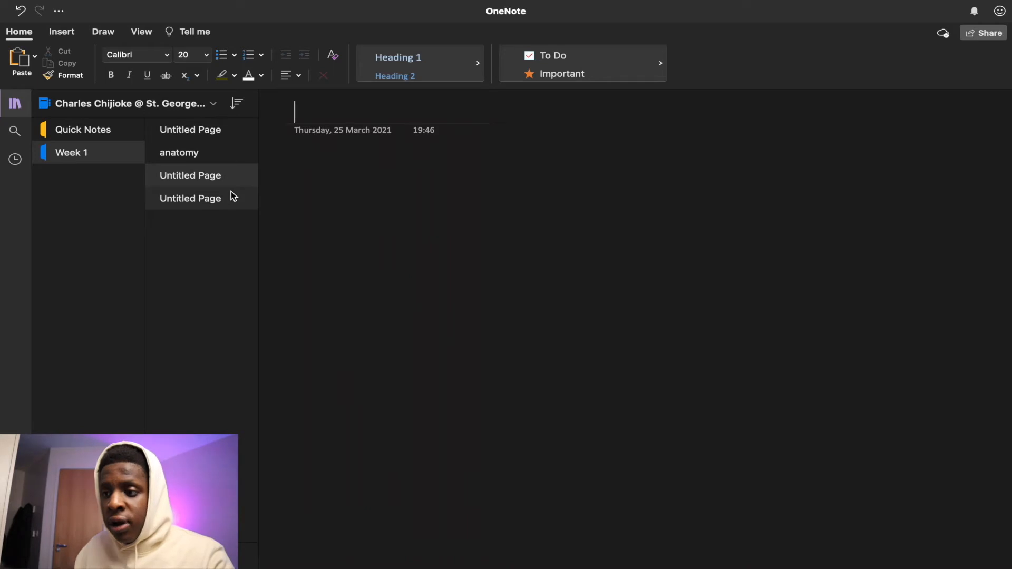
{"action": "left_click", "coordinate": [189, 198]}
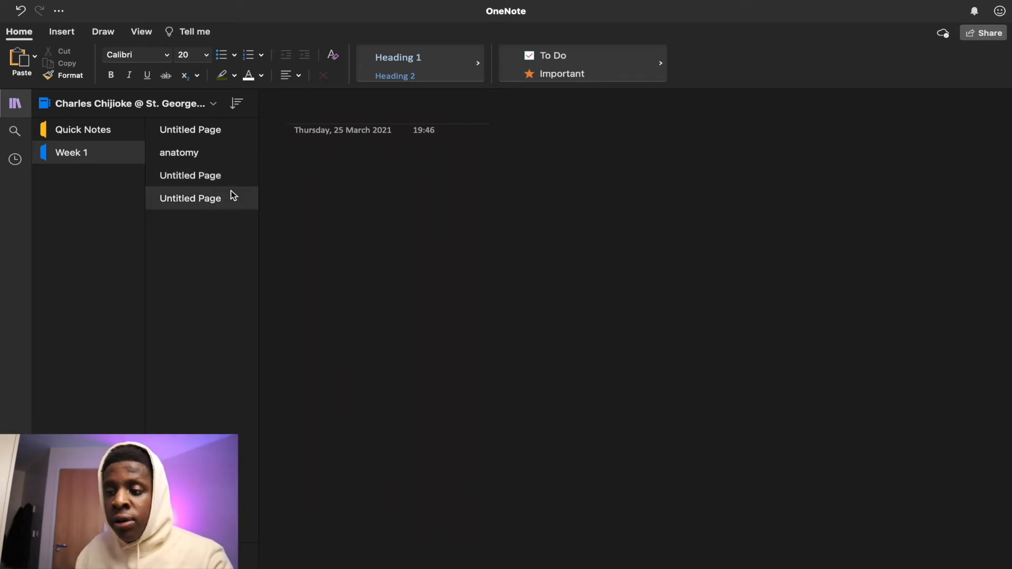
{"action": "left_click", "coordinate": [295, 111]}
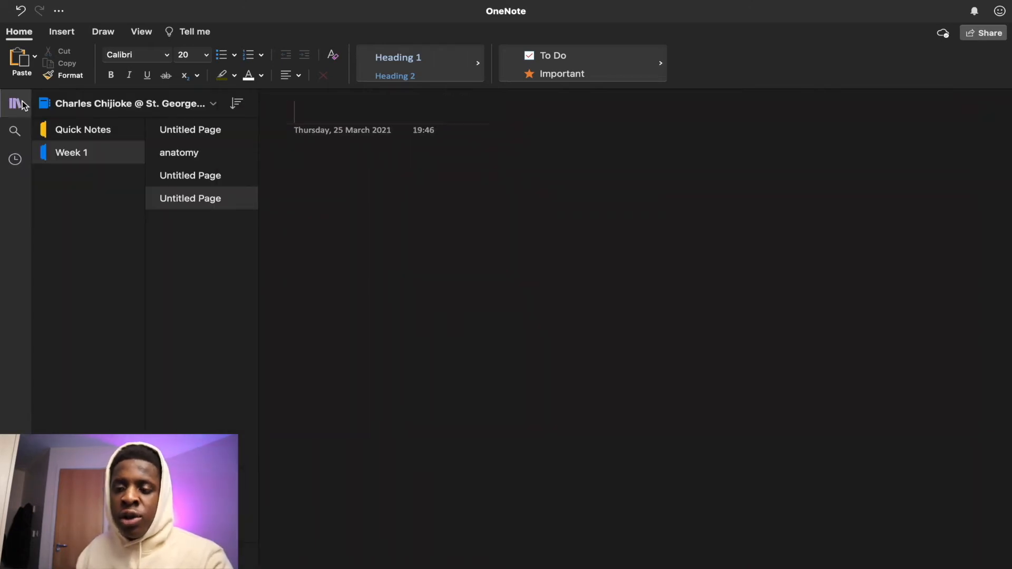
Show the recent notebooks list from the Notebooks sidebar icon
{"action": "left_click", "coordinate": [16, 104]}
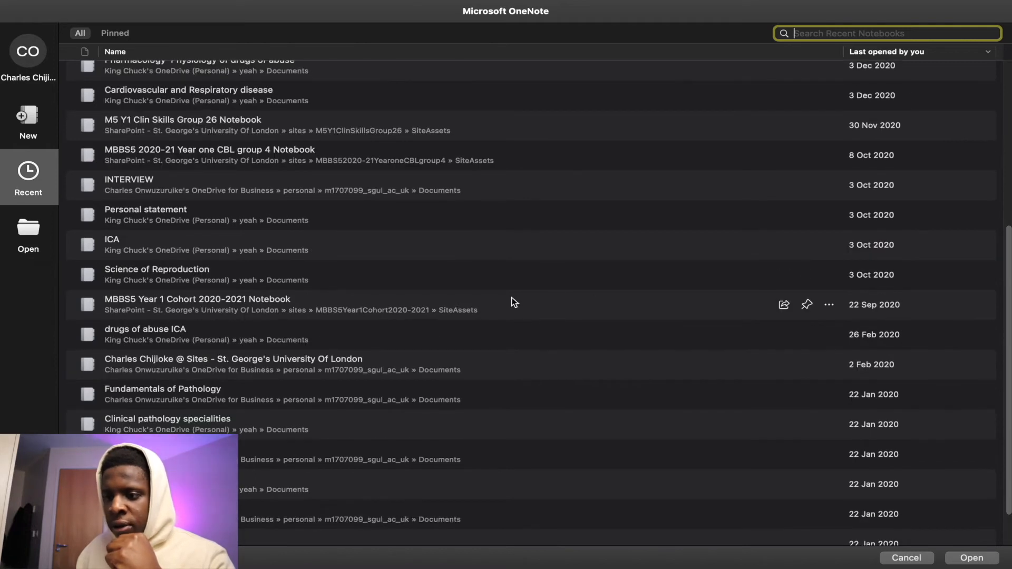
{"action": "mouse_move", "coordinate": [307, 479]}
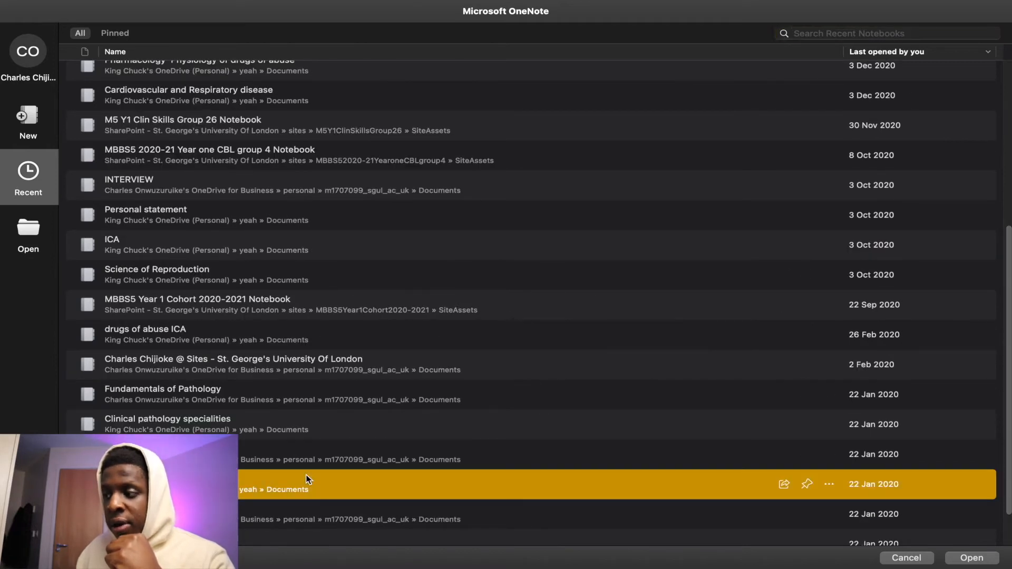
{"action": "mouse_move", "coordinate": [324, 395]}
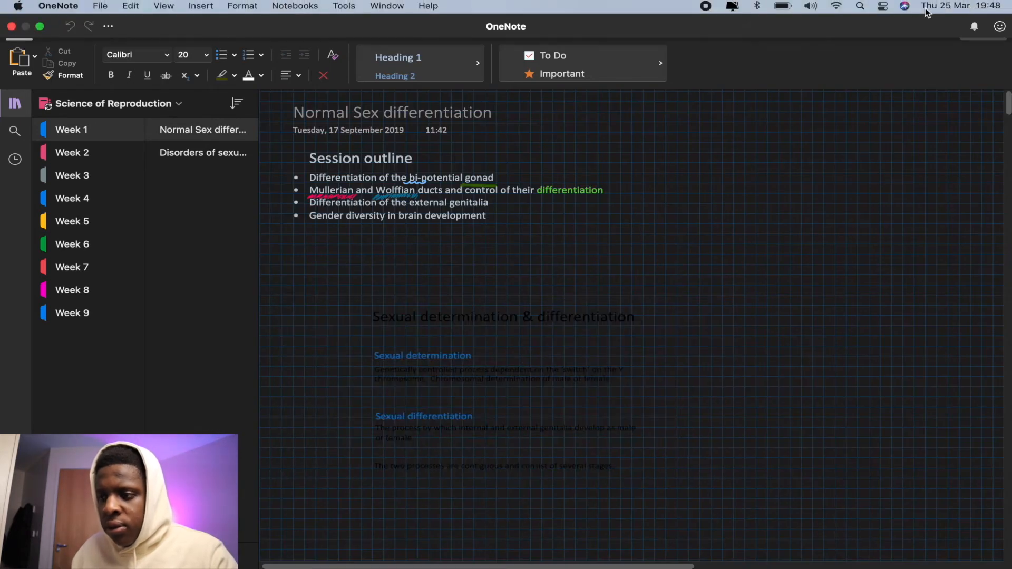
Show Science of Reproduction on its Week 1 Normal Sex differentiation page, full screen
{"action": "left_click", "coordinate": [882, 6]}
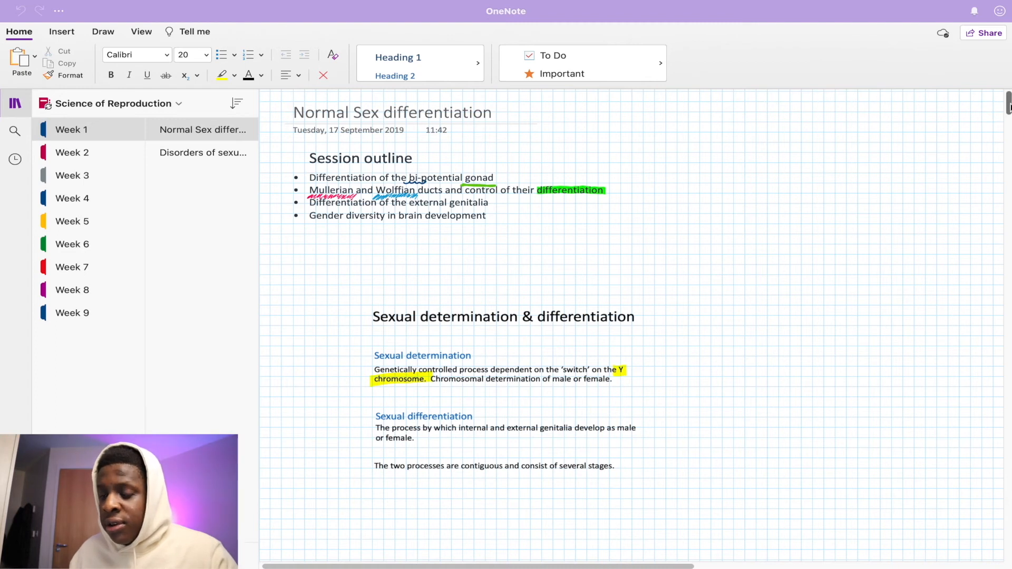
{"action": "left_click", "coordinate": [88, 34]}
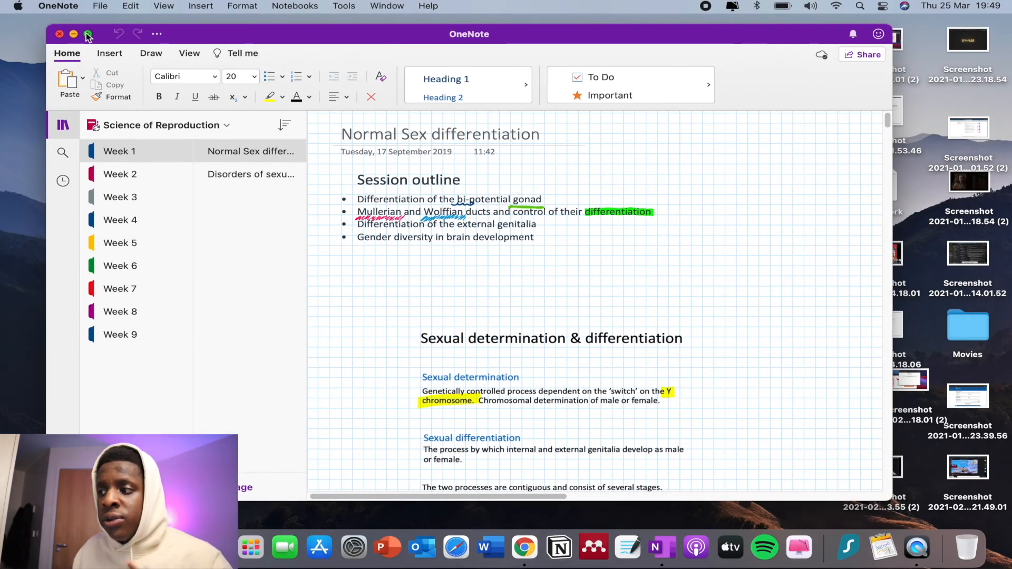
Hide the navigation pane, skim the Normal Sex differentiation page, then restore the pane
{"action": "left_click", "coordinate": [89, 34]}
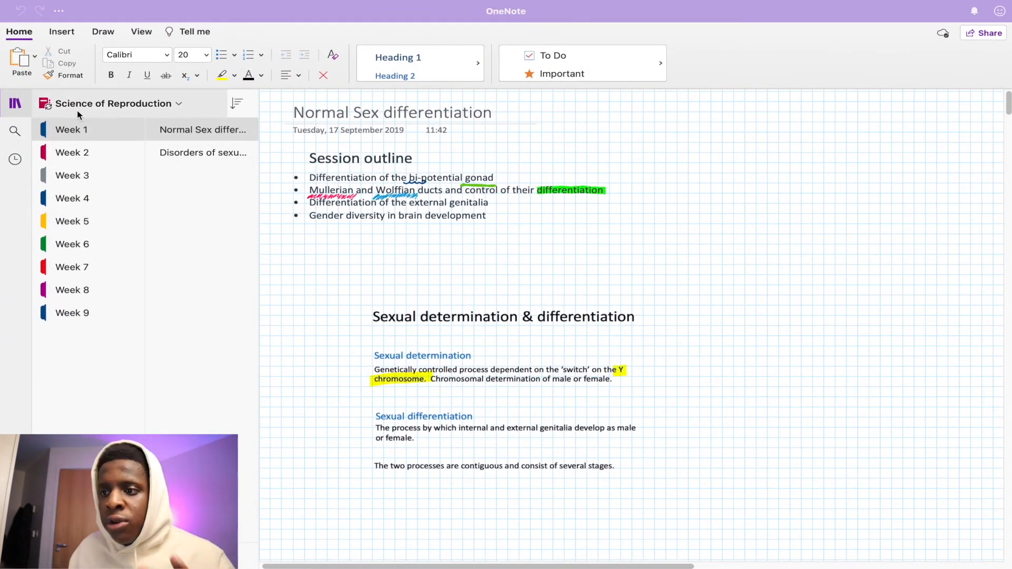
{"action": "scroll", "scroll_direction": "down", "scroll_amount": 3}
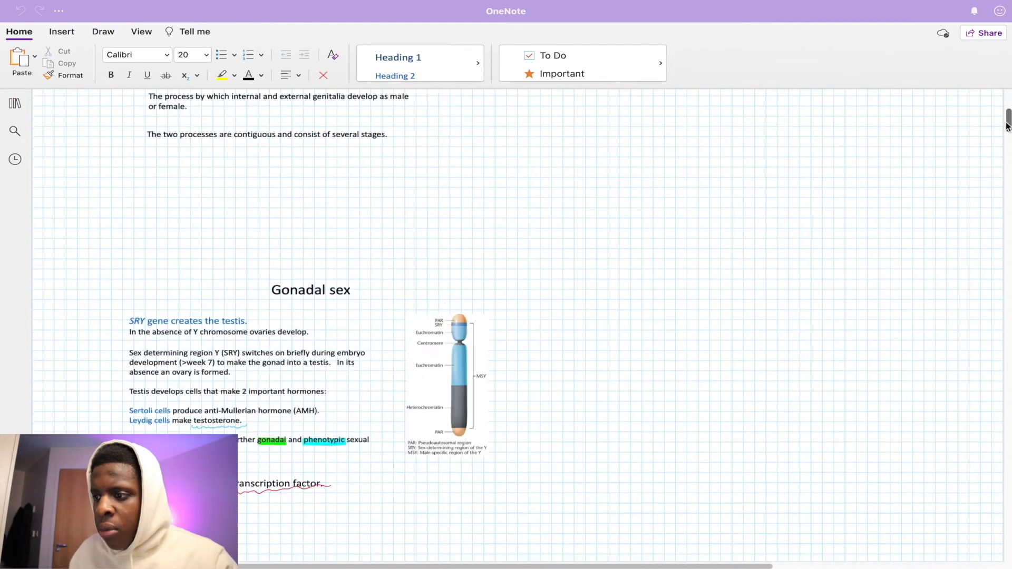
{"action": "scroll", "scroll_direction": "down", "scroll_amount": 3}
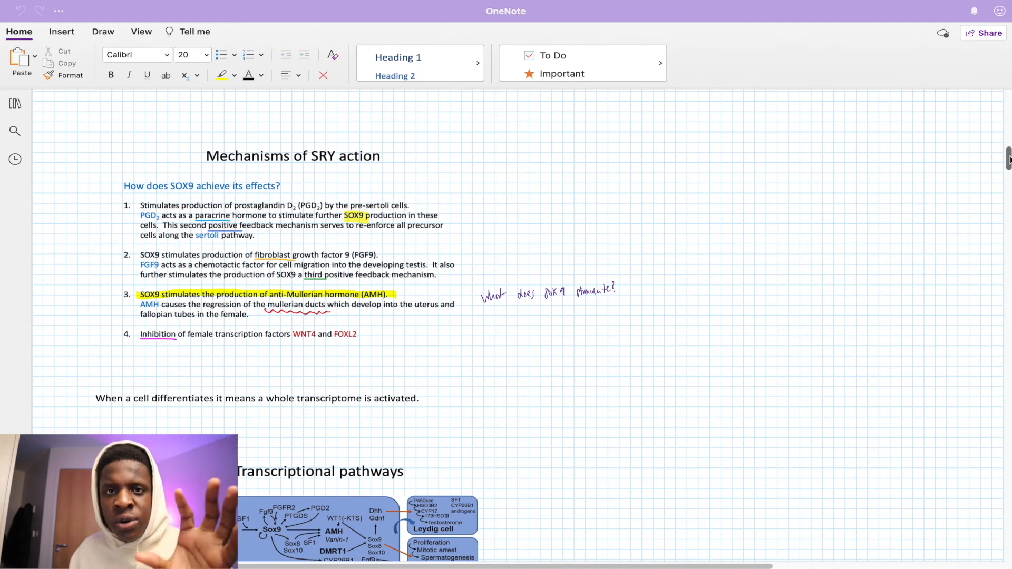
{"action": "scroll", "scroll_direction": "down", "scroll_amount": 3}
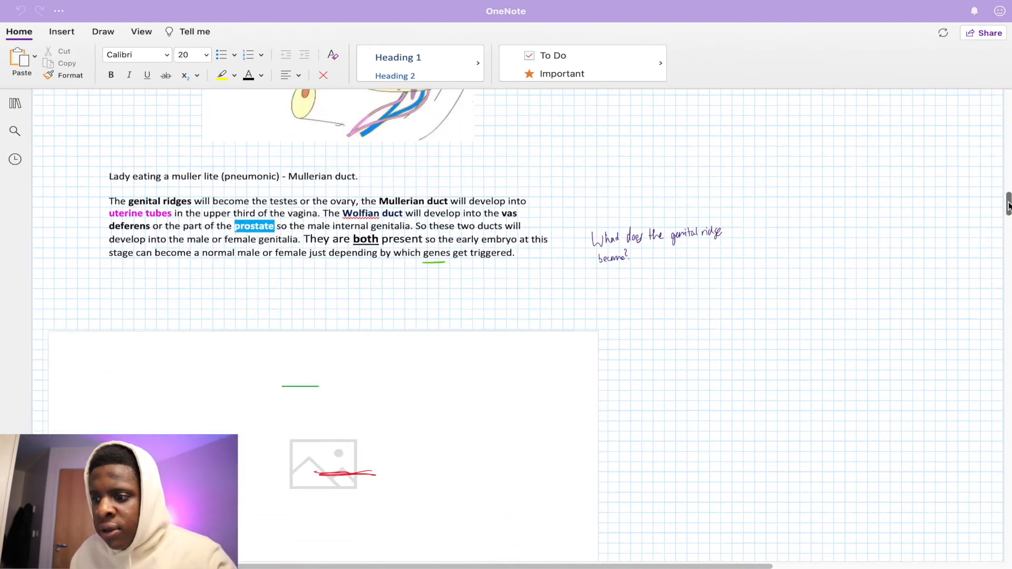
{"action": "scroll", "scroll_direction": "down", "scroll_amount": 3}
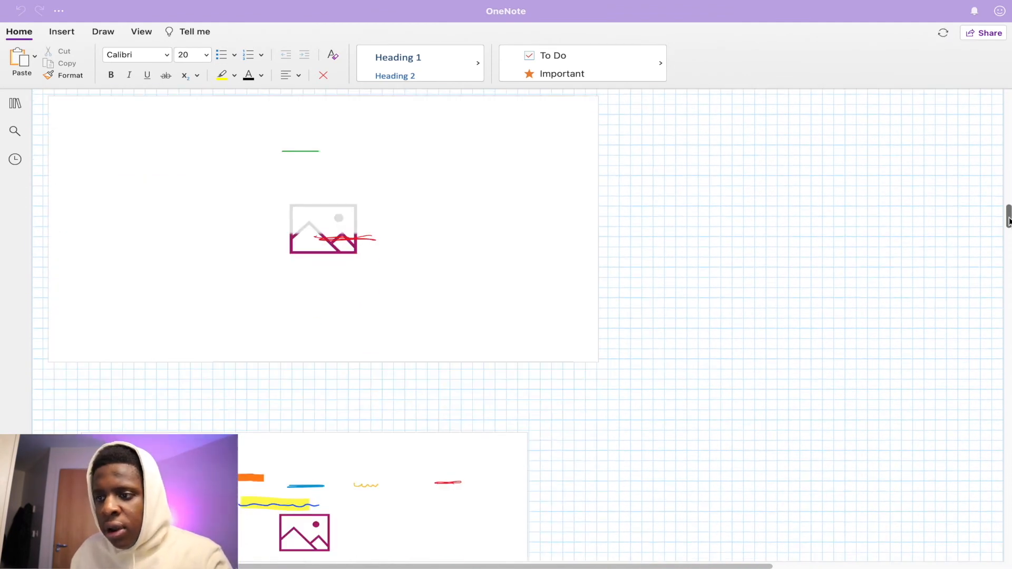
{"action": "scroll", "scroll_direction": "down", "scroll_amount": 3}
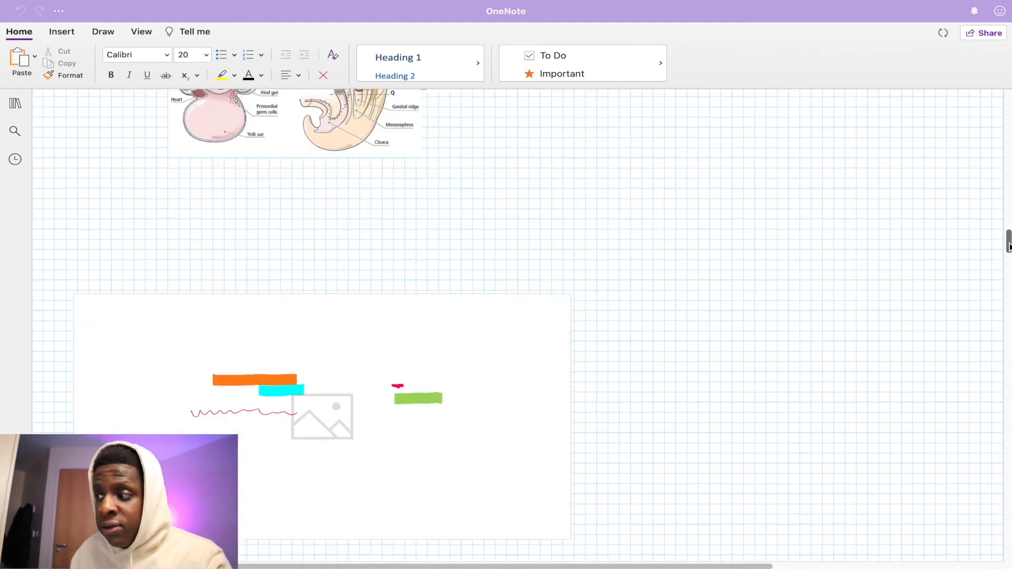
{"action": "scroll", "scroll_direction": "up", "scroll_amount": 3}
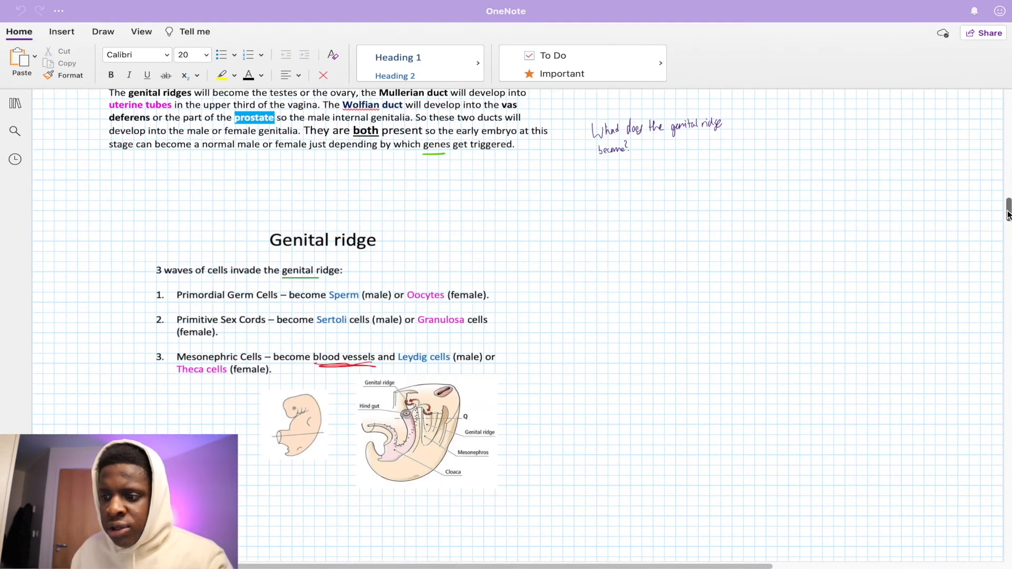
{"action": "scroll", "scroll_direction": "down", "scroll_amount": 3}
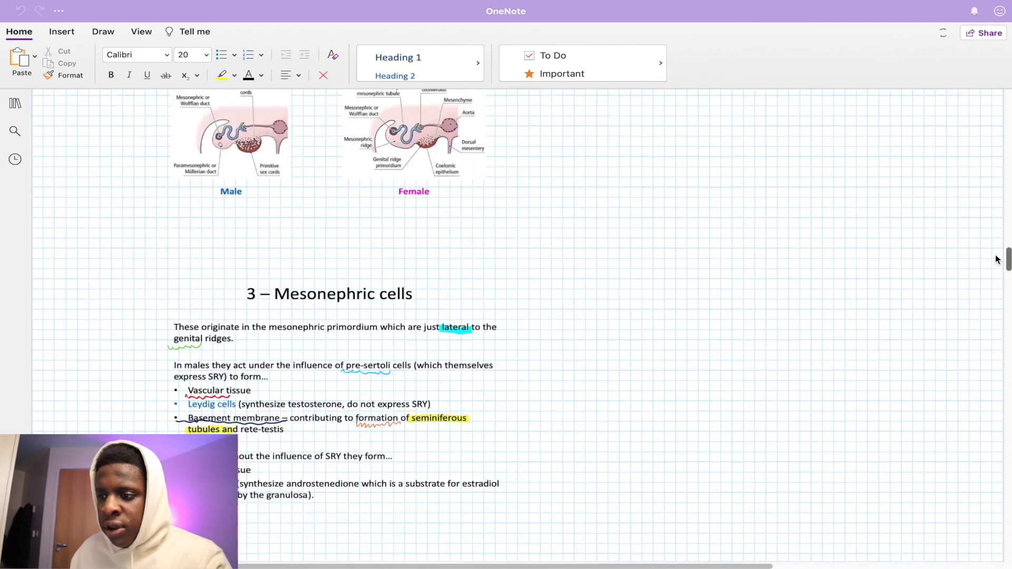
{"action": "left_click", "coordinate": [14, 102]}
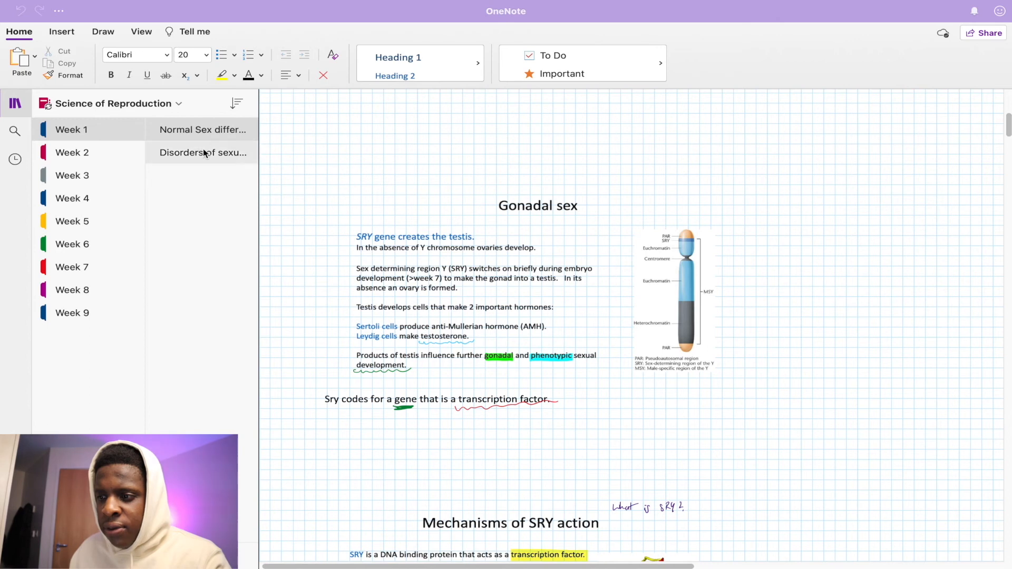
{"action": "left_click", "coordinate": [72, 198]}
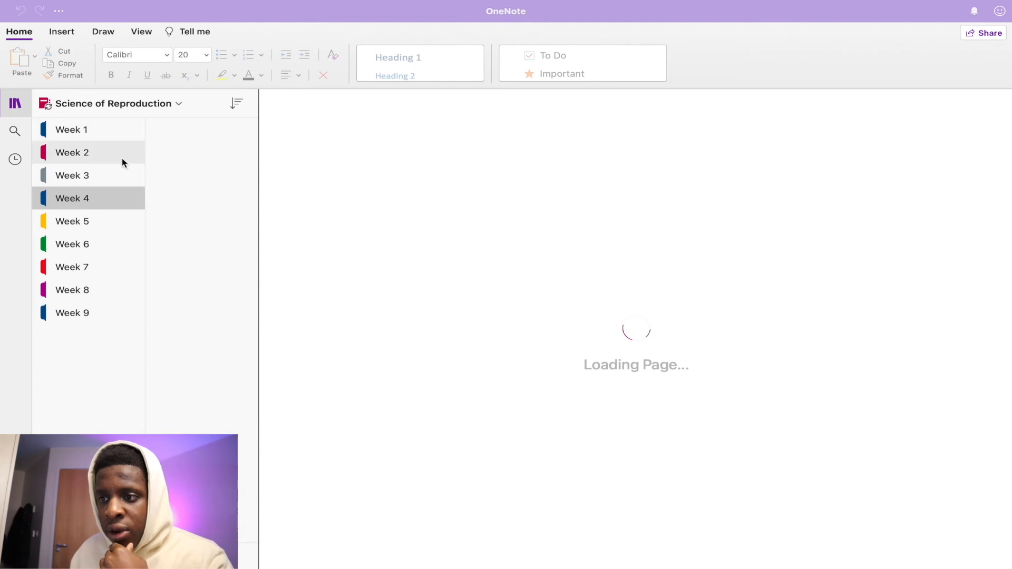
{"action": "left_click", "coordinate": [71, 221]}
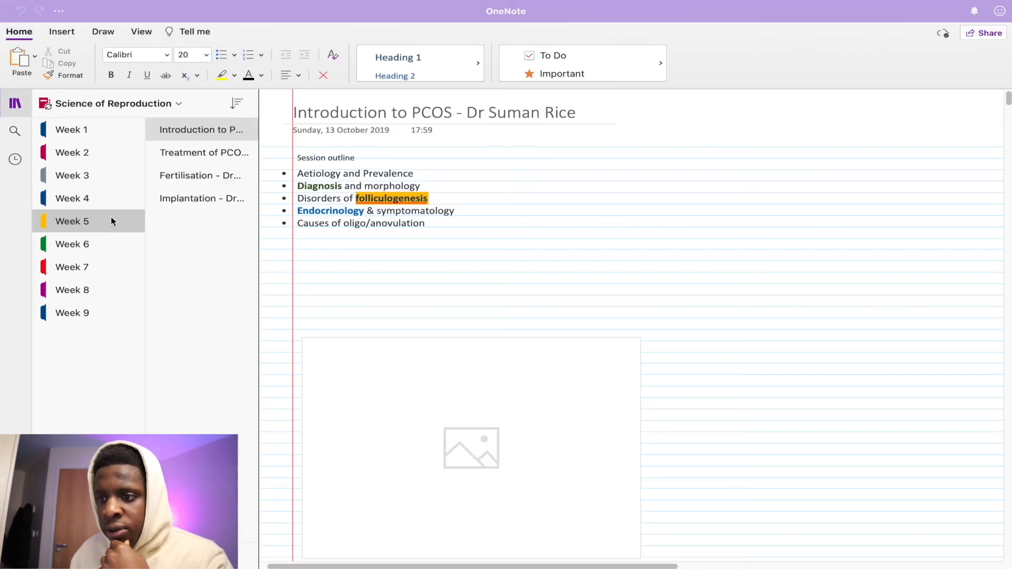
{"action": "left_click", "coordinate": [72, 244]}
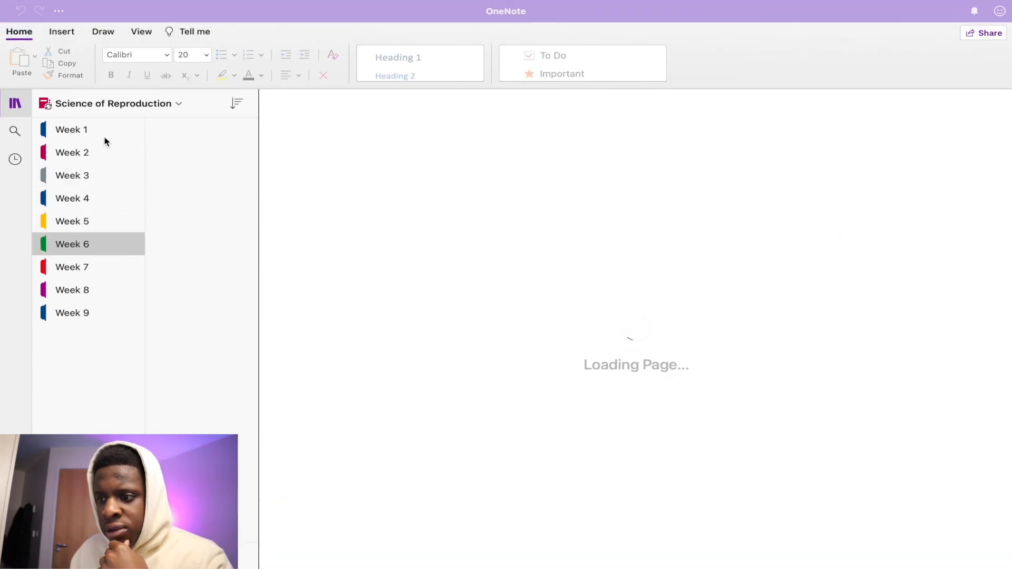
{"action": "left_click", "coordinate": [71, 244]}
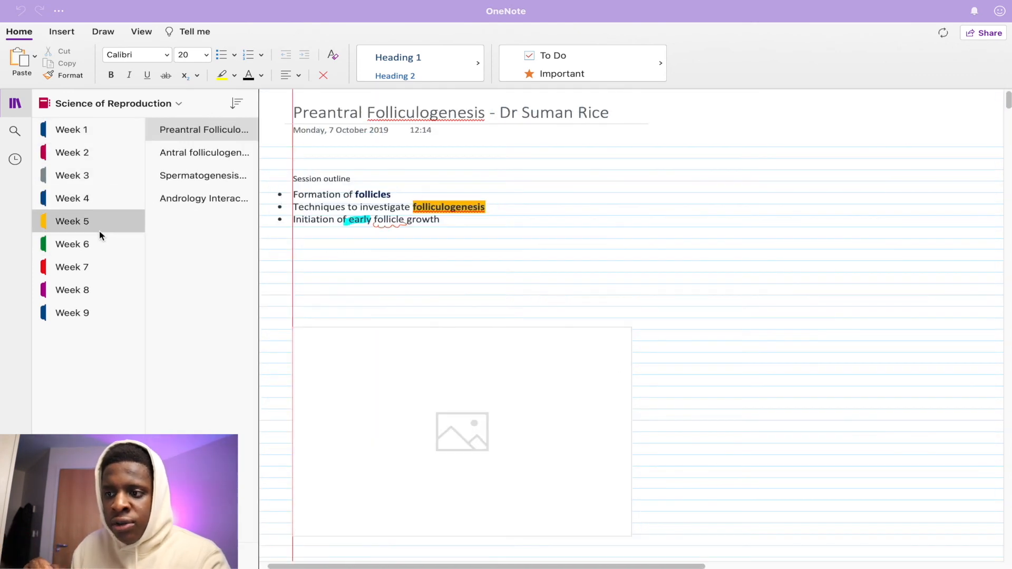
{"action": "left_click", "coordinate": [72, 244]}
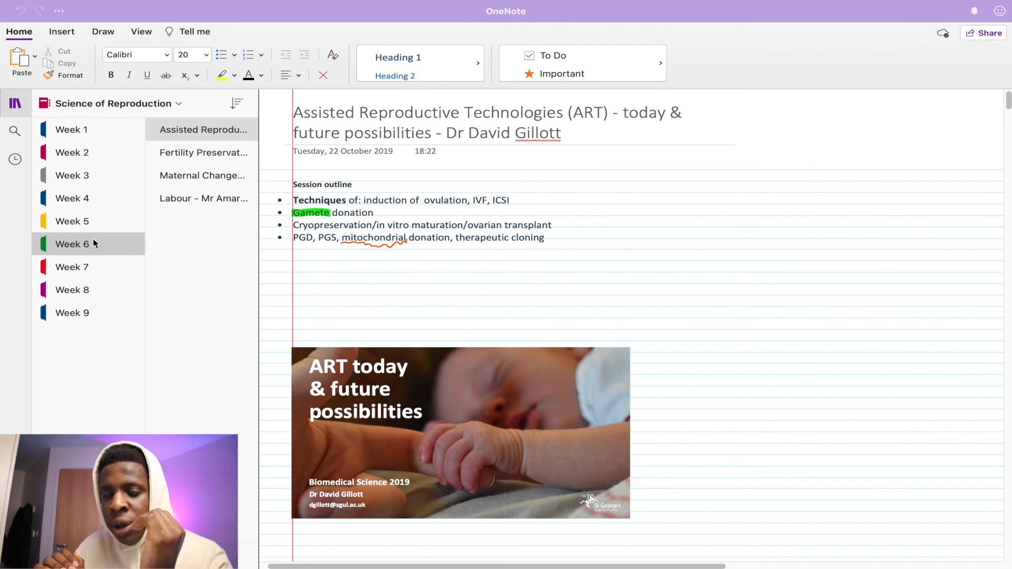
{"action": "mouse_move", "coordinate": [71, 130]}
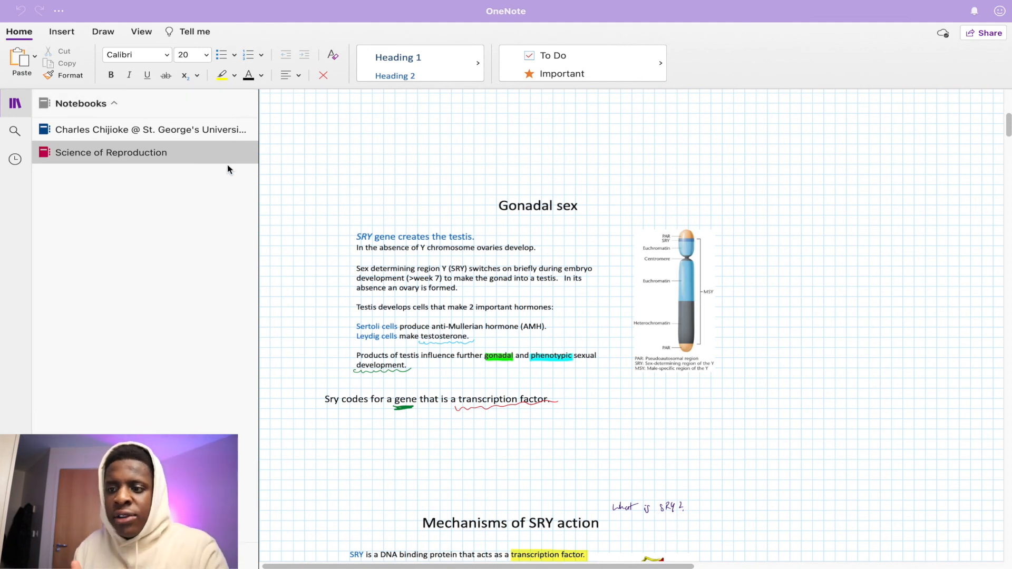
{"action": "left_click", "coordinate": [110, 152]}
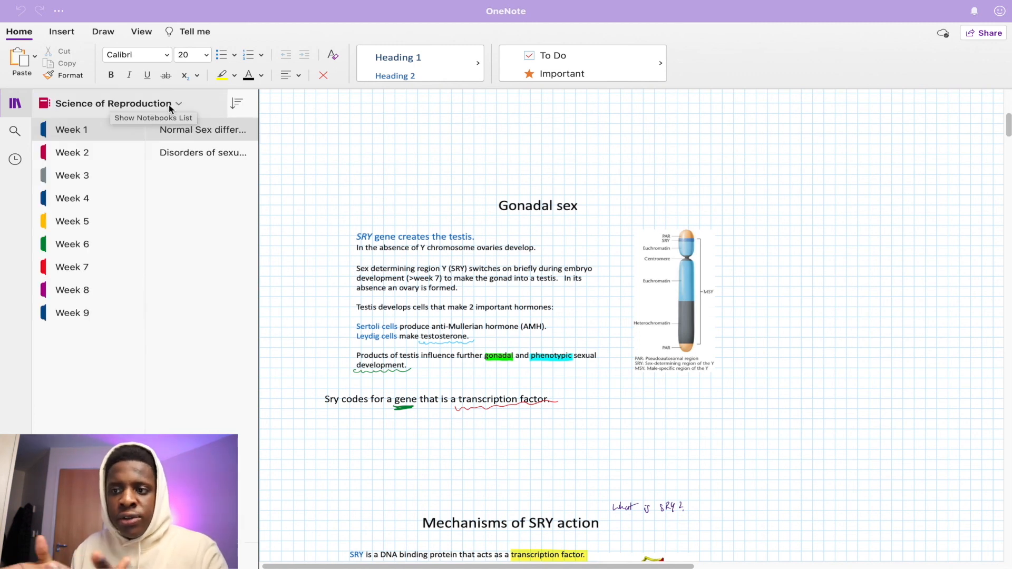